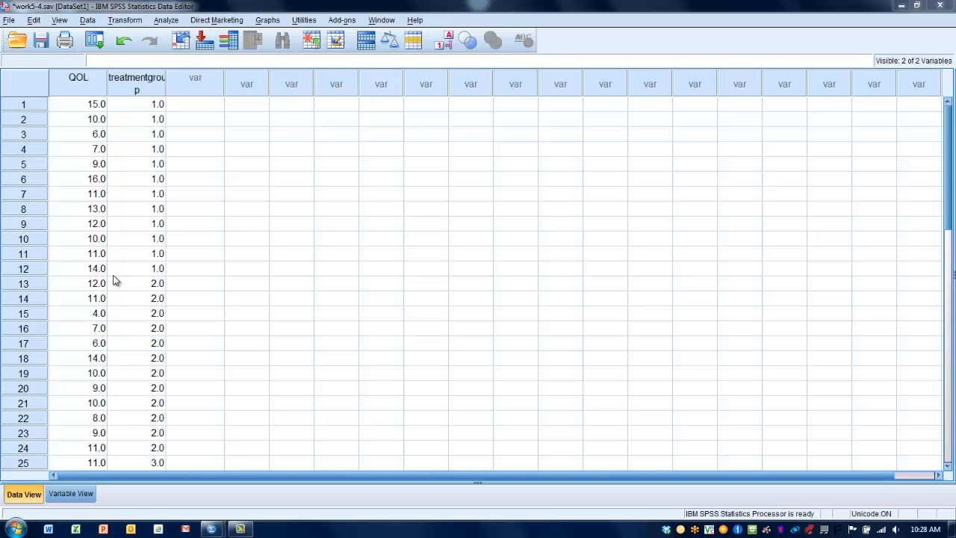
pyautogui.moveTo(120, 110)
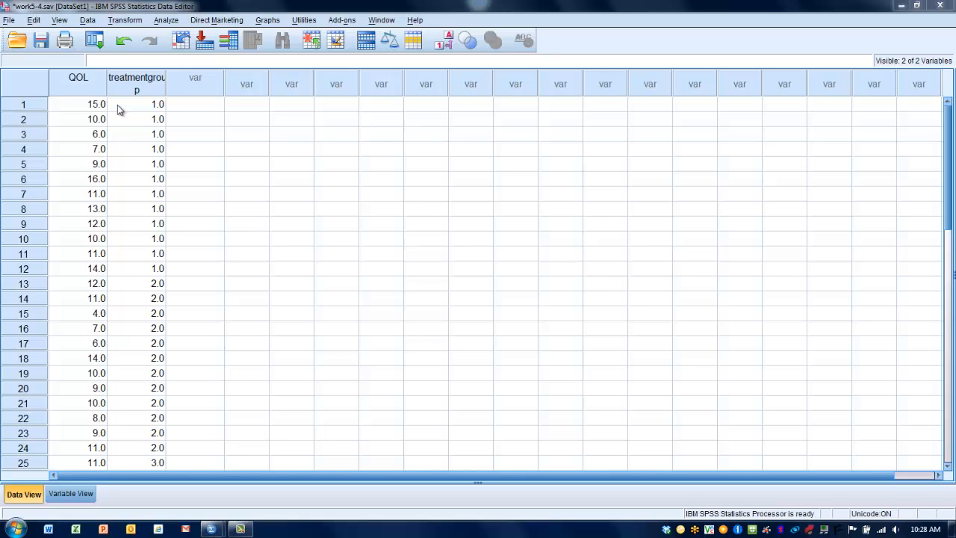
pyautogui.moveTo(136, 89)
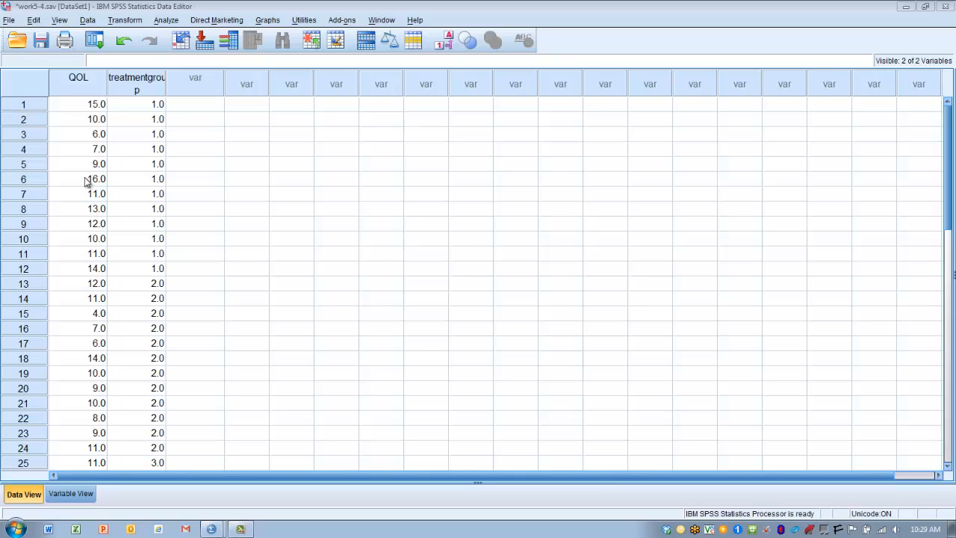
pyautogui.moveTo(219, 148)
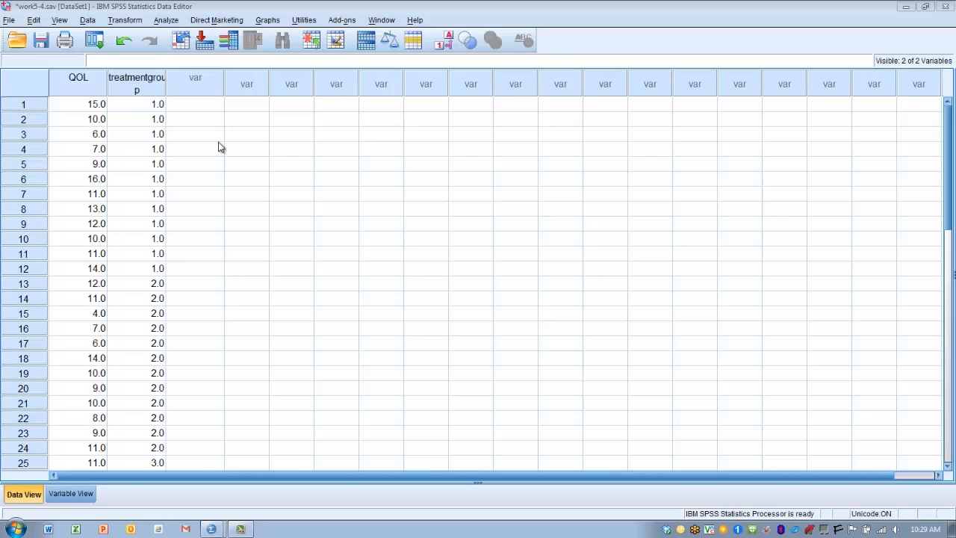
pyautogui.moveTo(238, 96)
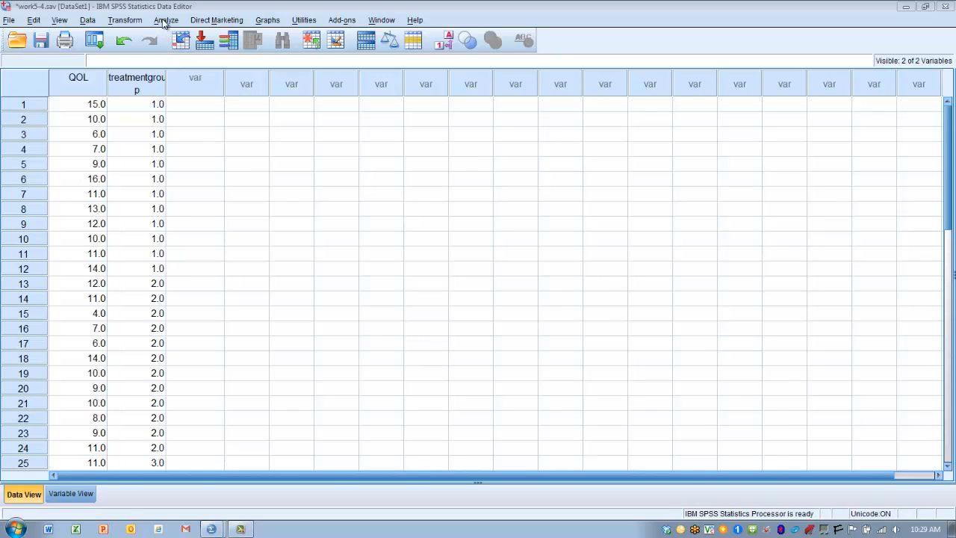
# - Start a K Independent Samples nonparametric test from the Analyze legacy dialogs
pyautogui.click(164, 21)
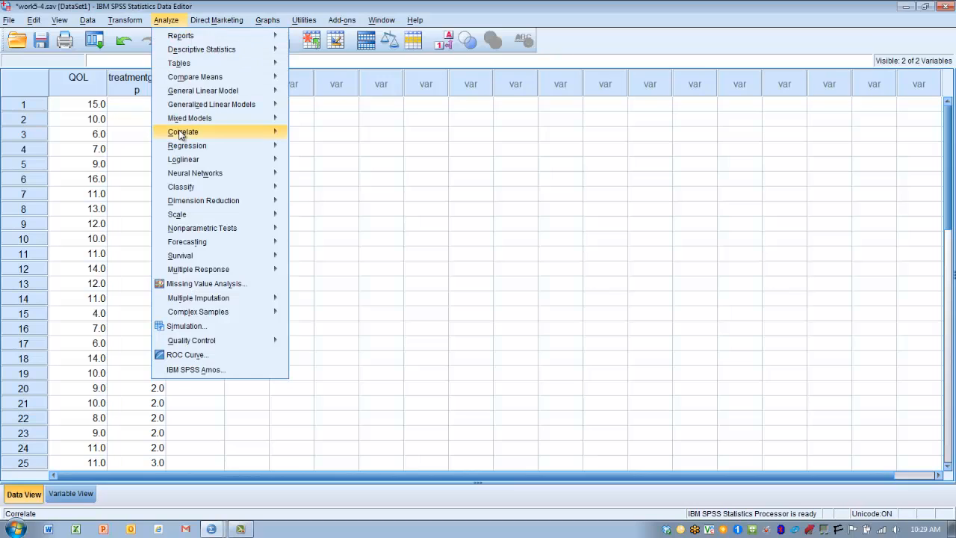
pyautogui.moveTo(202, 227)
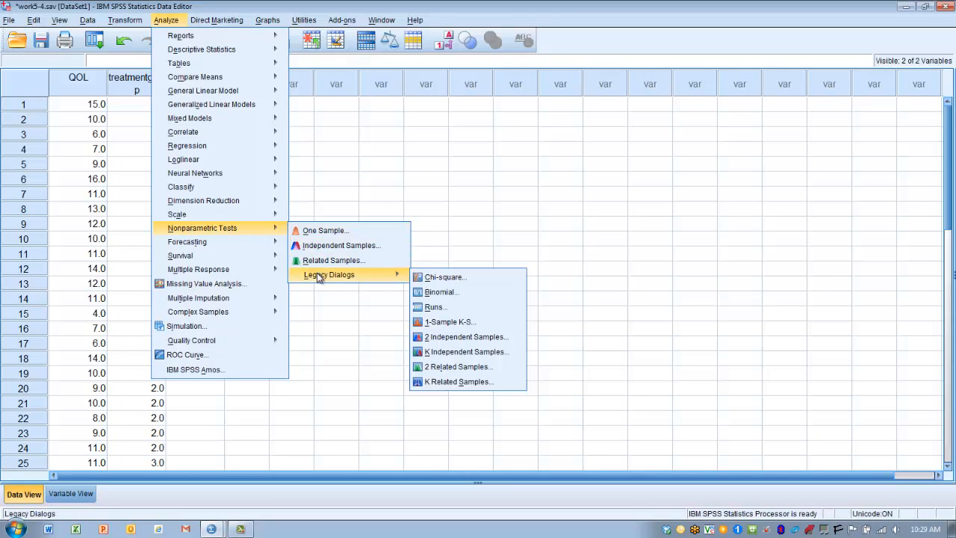
pyautogui.moveTo(410, 284)
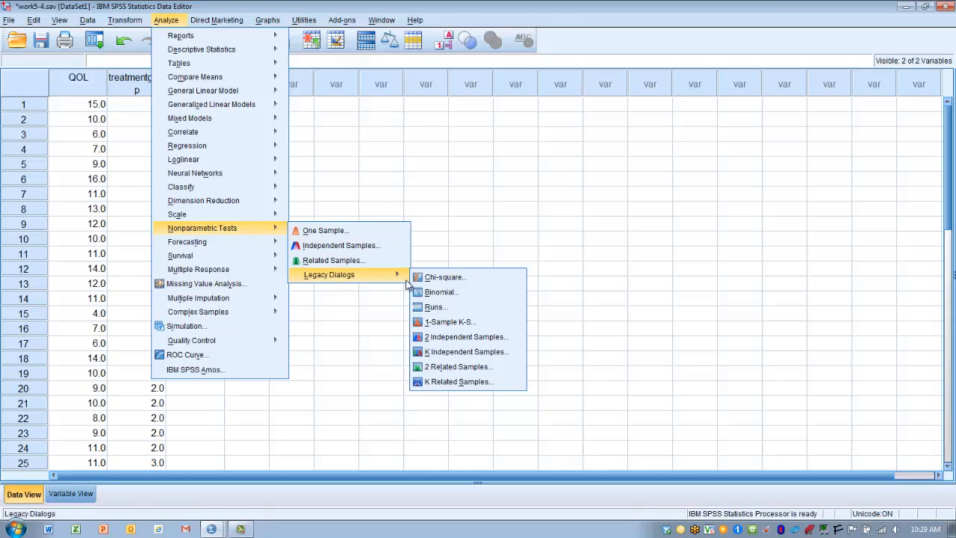
pyautogui.moveTo(463, 351)
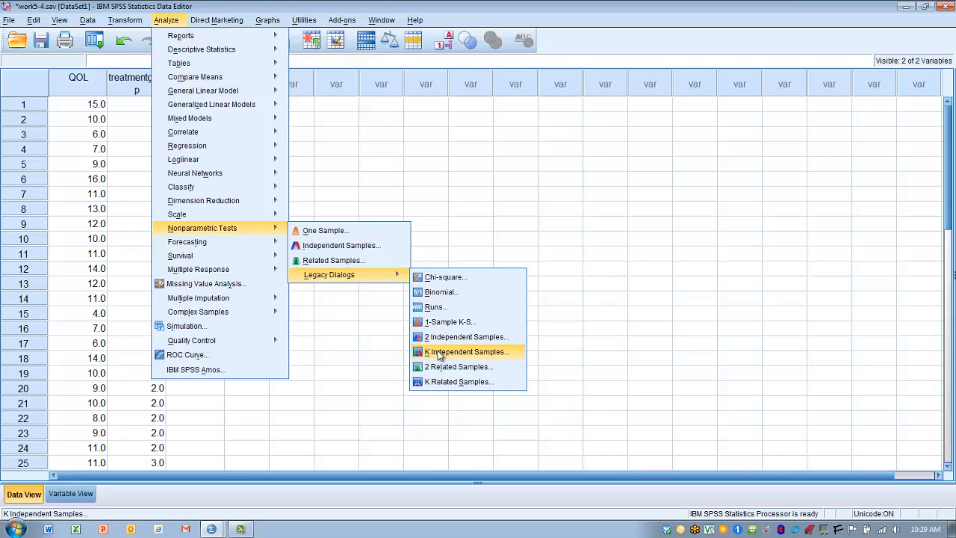
pyautogui.click(463, 351)
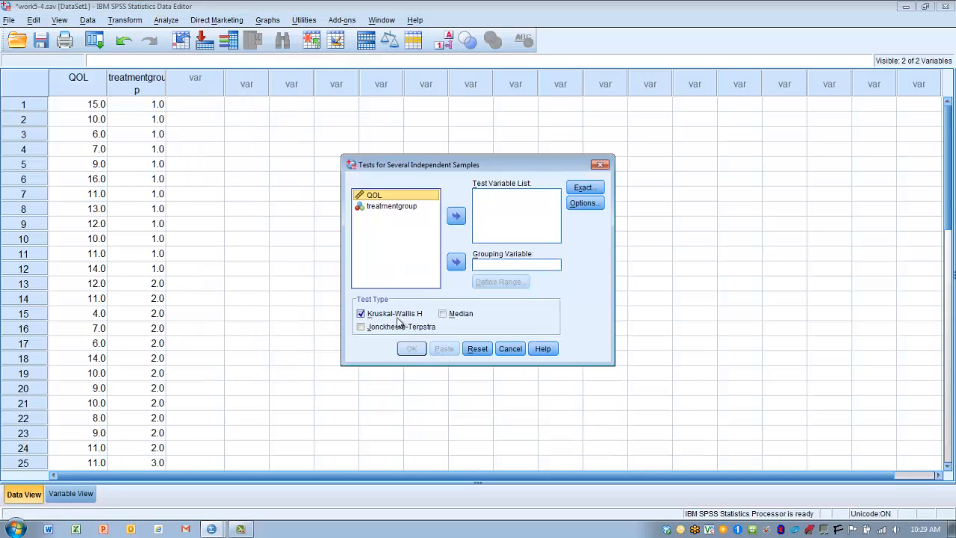
pyautogui.moveTo(418, 254)
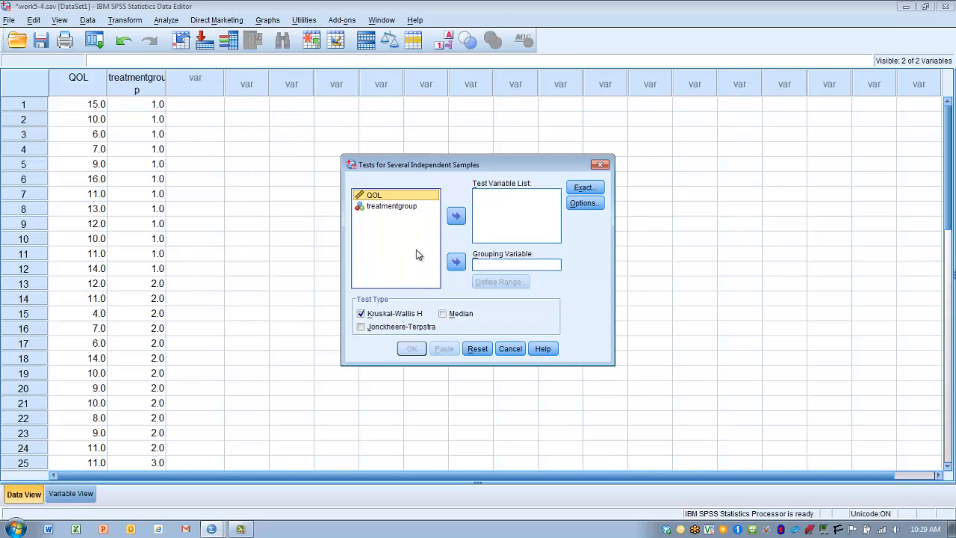
pyautogui.moveTo(456, 215)
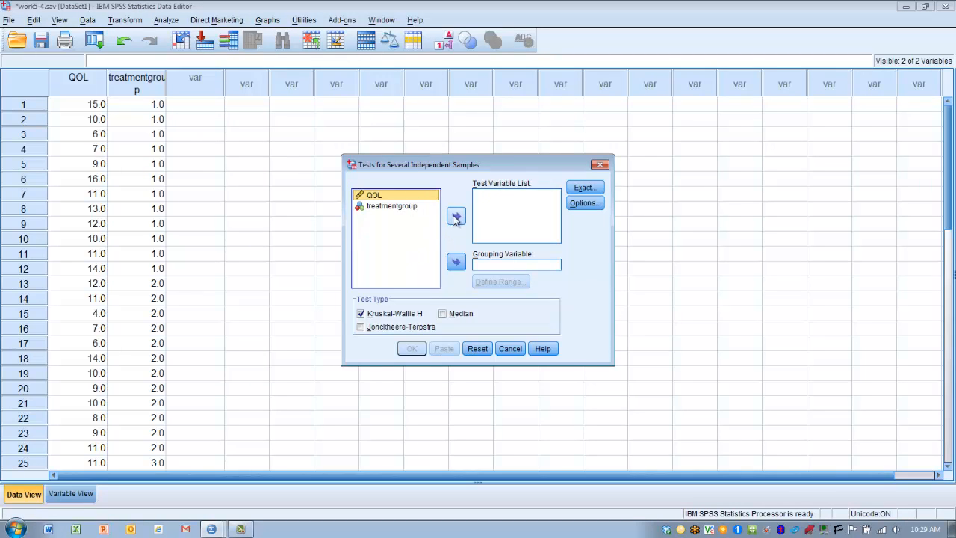
# - Assign QOL as the test variable and treatmentgroup as the grouping variable
pyautogui.click(456, 216)
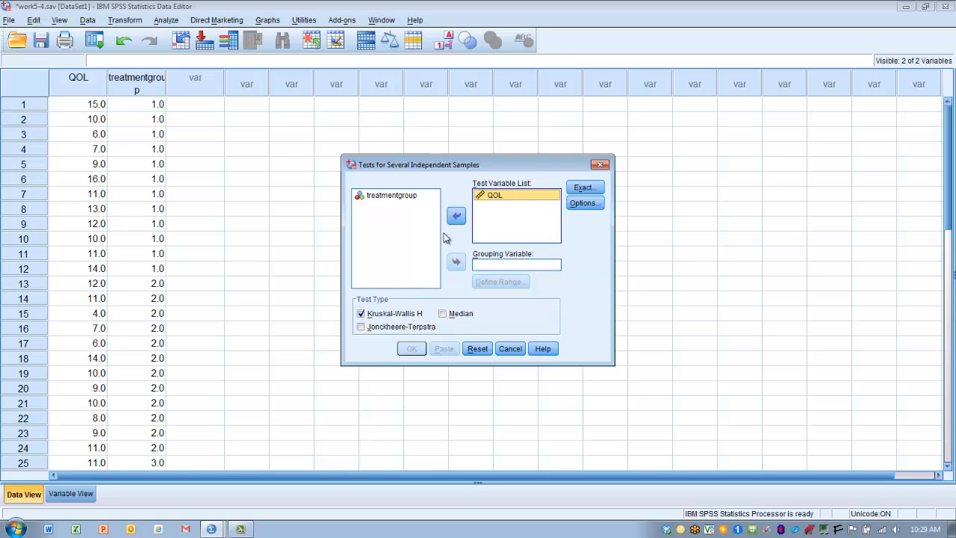
pyautogui.click(394, 194)
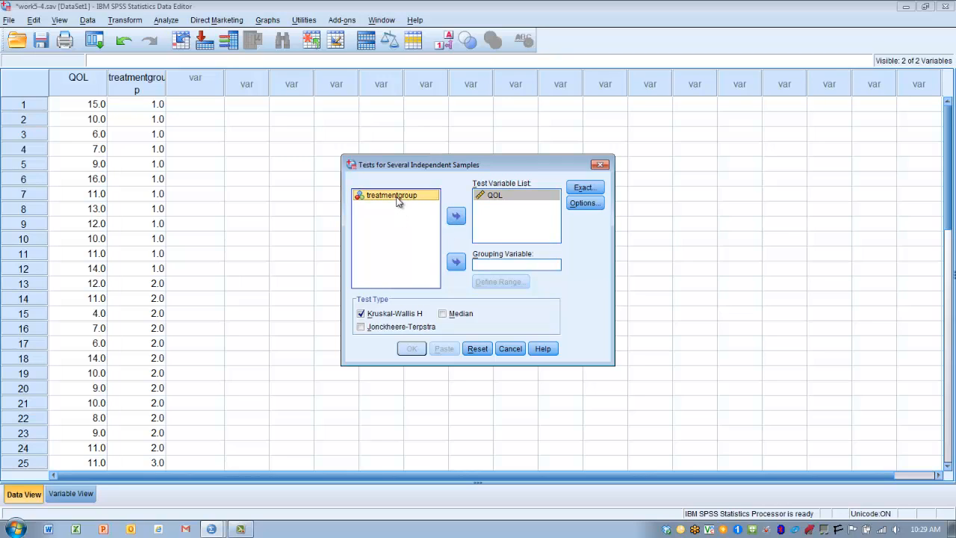
pyautogui.moveTo(456, 263)
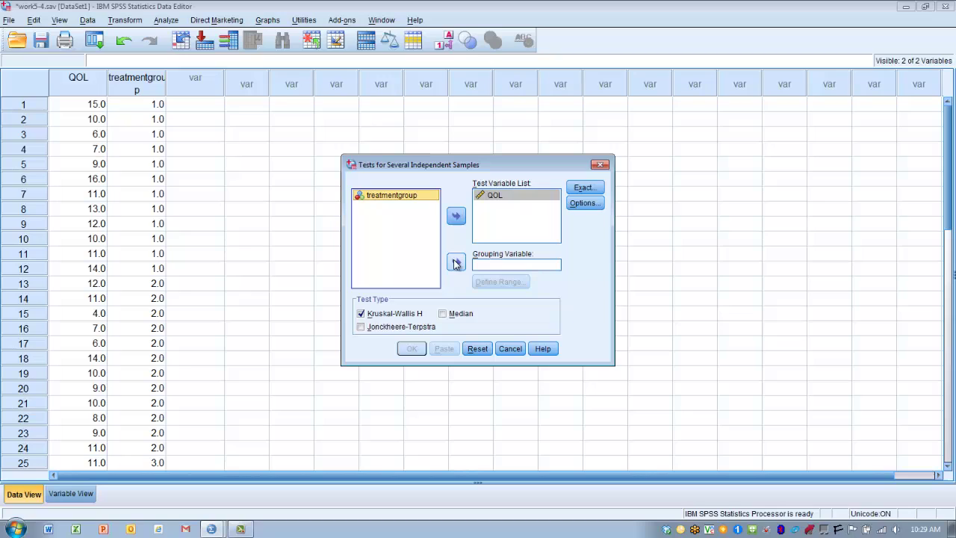
pyautogui.click(456, 263)
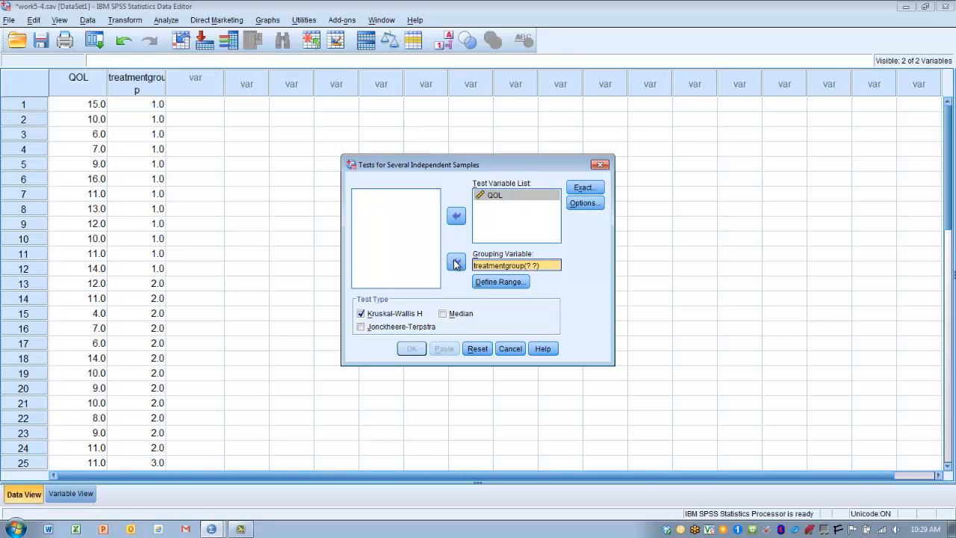
pyautogui.moveTo(493, 287)
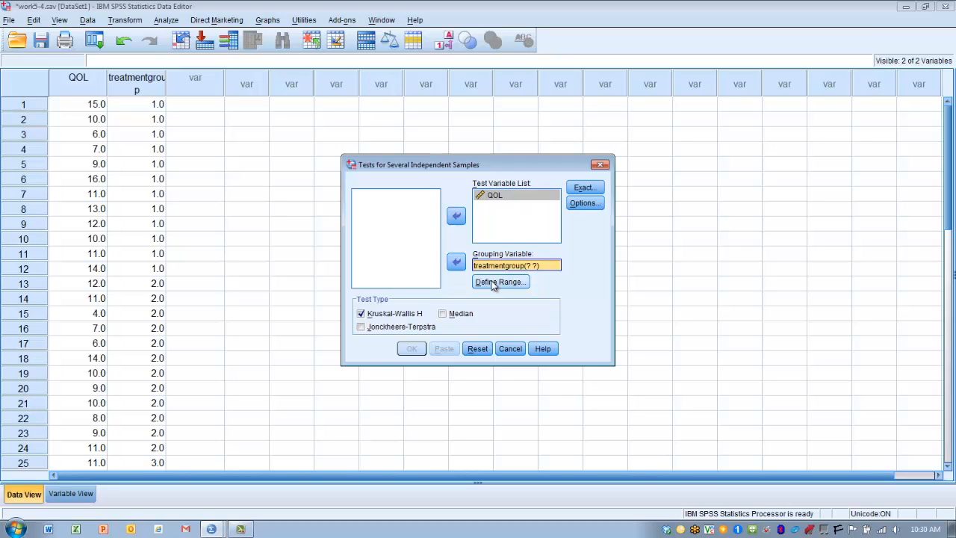
# - Define the treatmentgroup range as 1 to 3 and run the Kruskal-Wallis H test
pyautogui.click(499, 281)
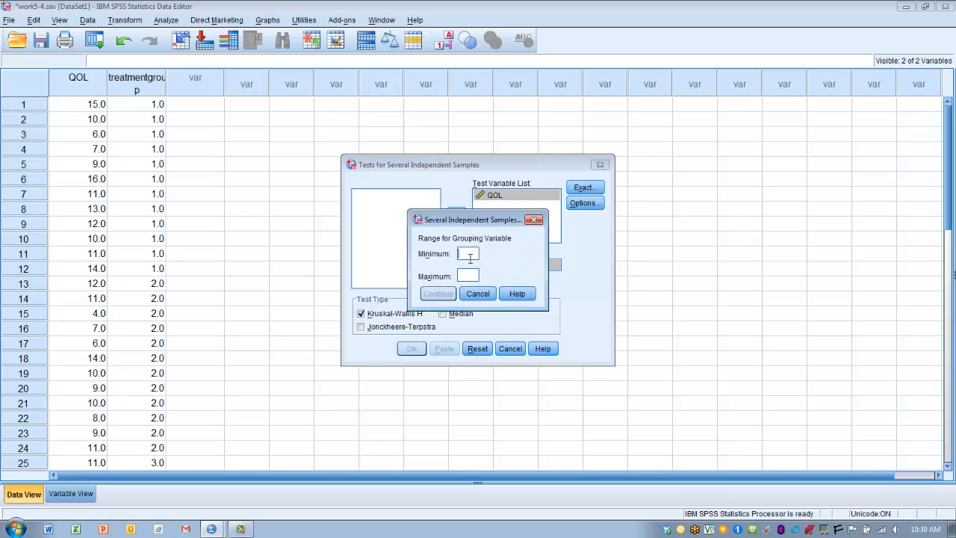
pyautogui.write('1')
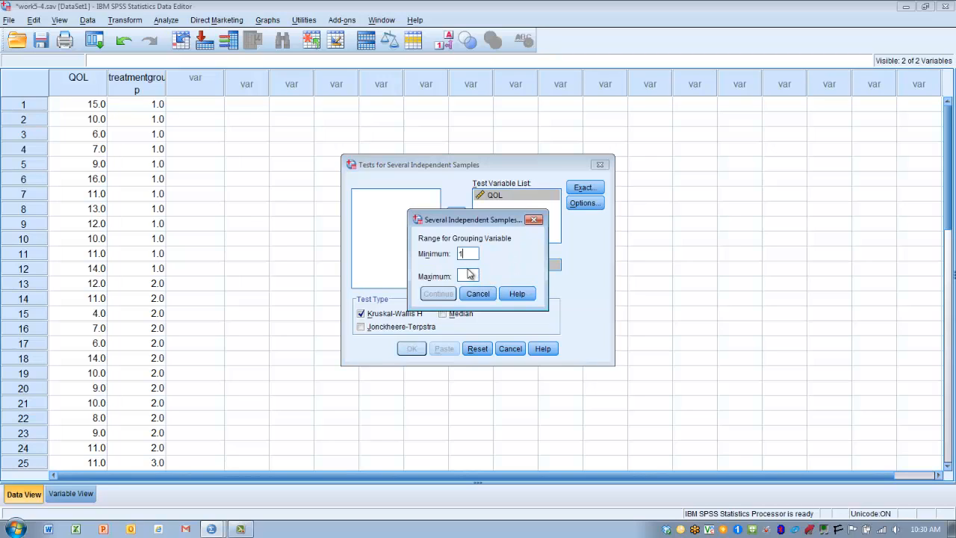
pyautogui.write('3')
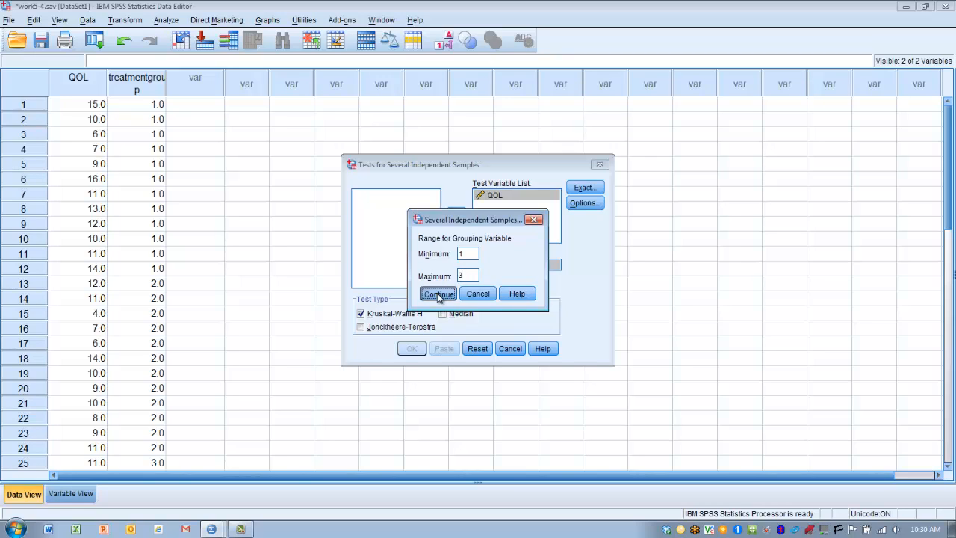
pyautogui.click(437, 293)
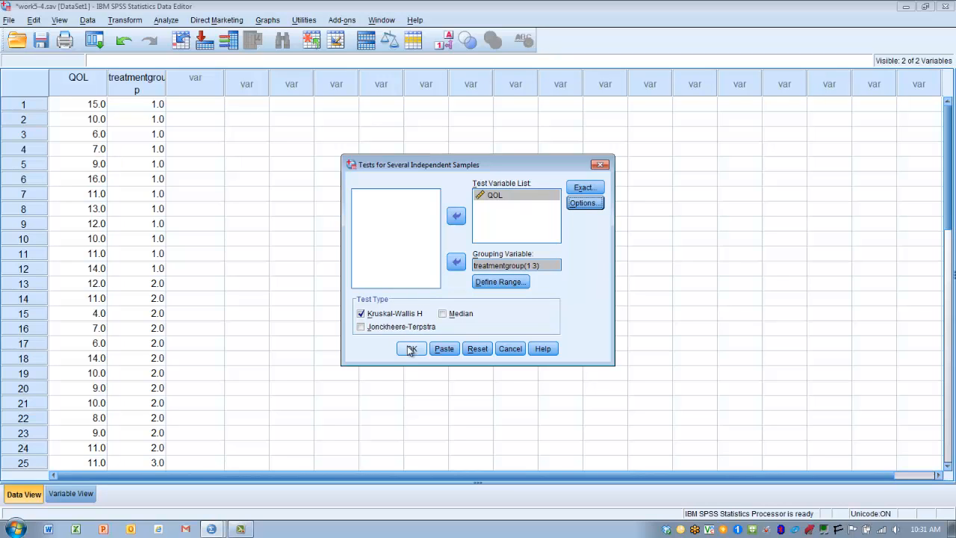
pyautogui.click(411, 349)
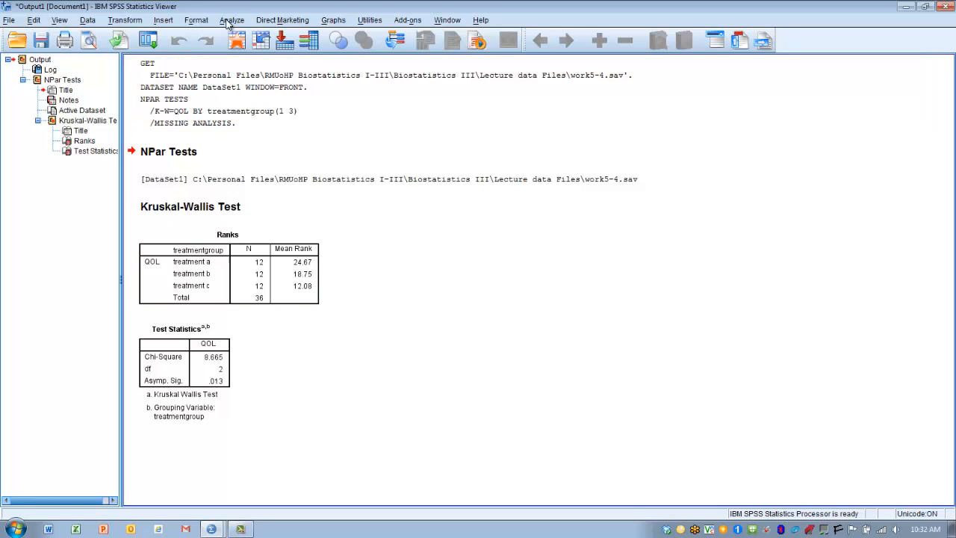
# - Return to the Analyze menu after reviewing the Kruskal-Wallis chi-square 8.665, sig. .013
pyautogui.click(231, 21)
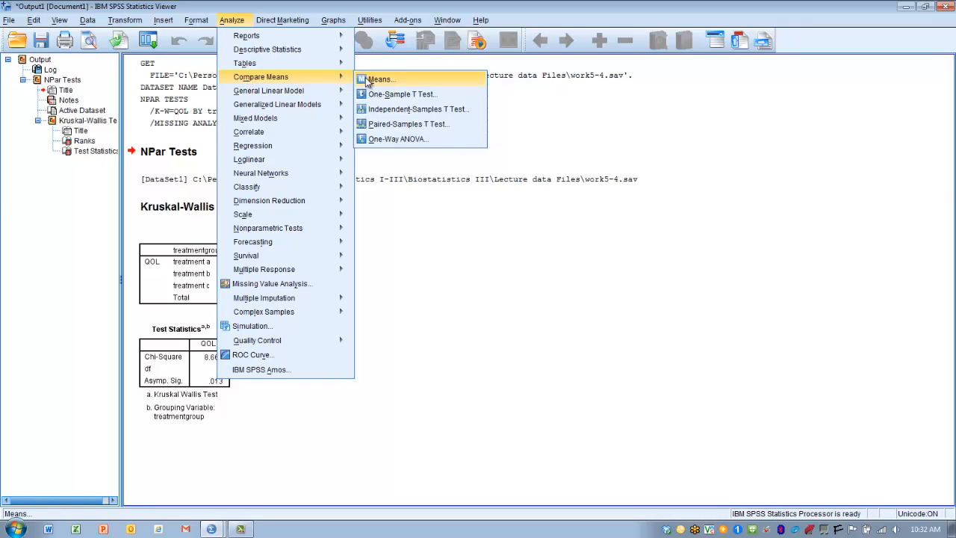
# - Set up a Means report with QOL as dependent and treatmentgroup as independent
pyautogui.click(388, 77)
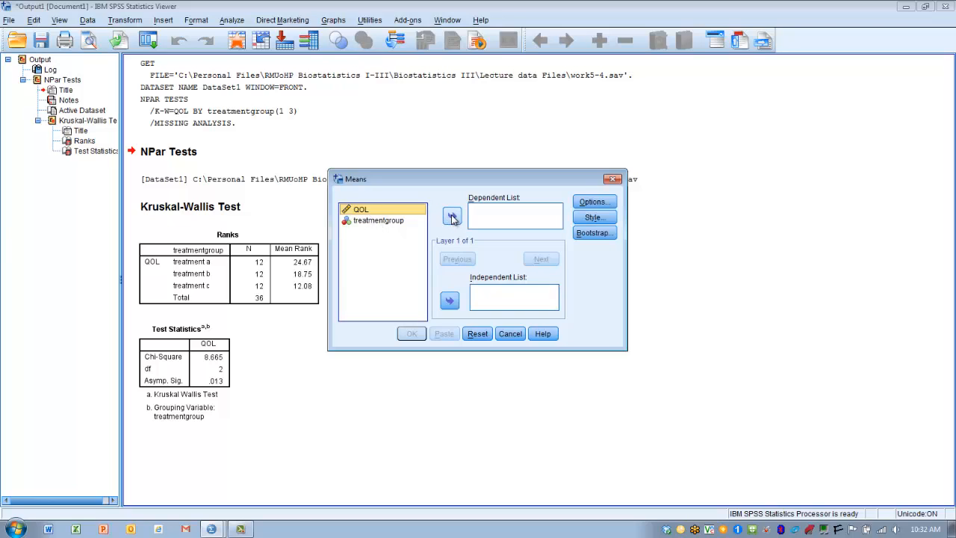
pyautogui.click(451, 215)
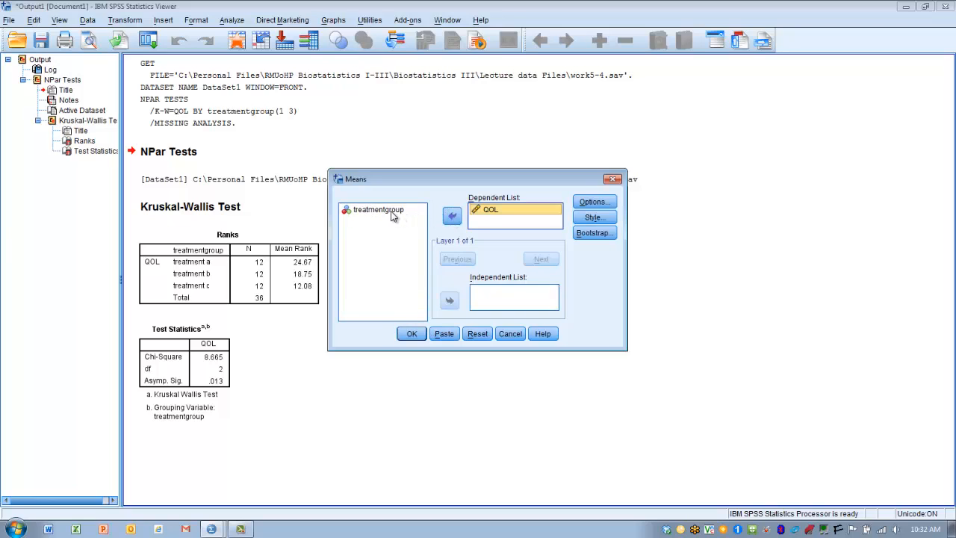
pyautogui.click(382, 209)
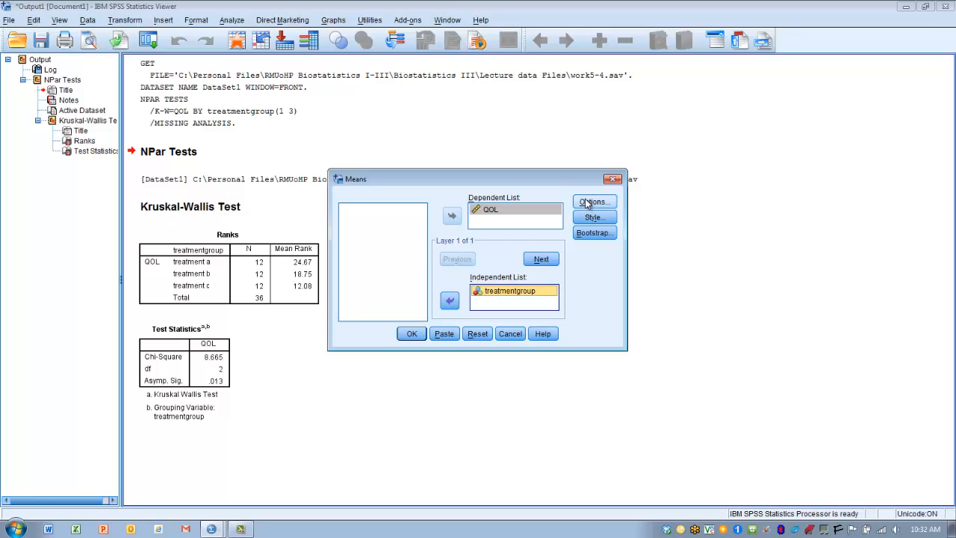
# - Add Median beside Number of Cases as cell statistics and run the Means report
pyautogui.click(595, 200)
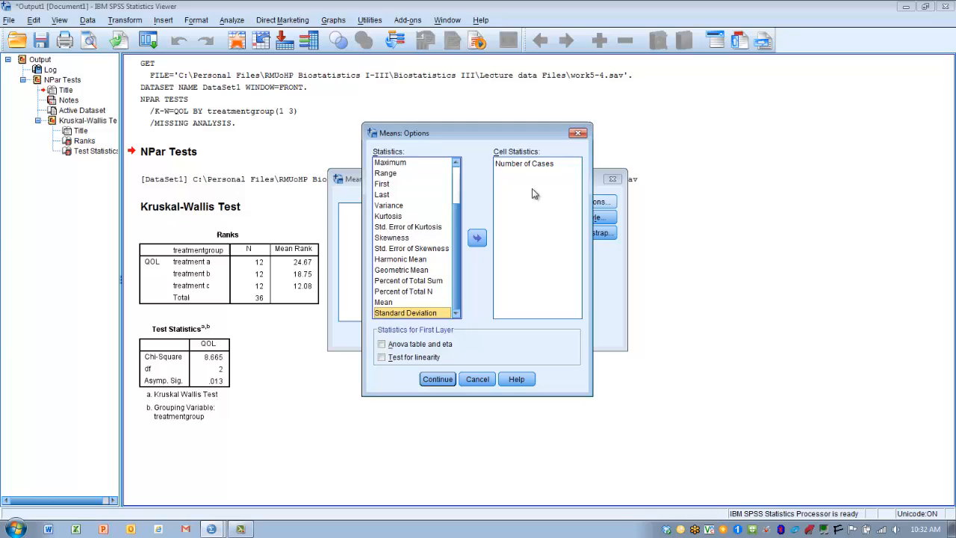
pyautogui.moveTo(449, 266)
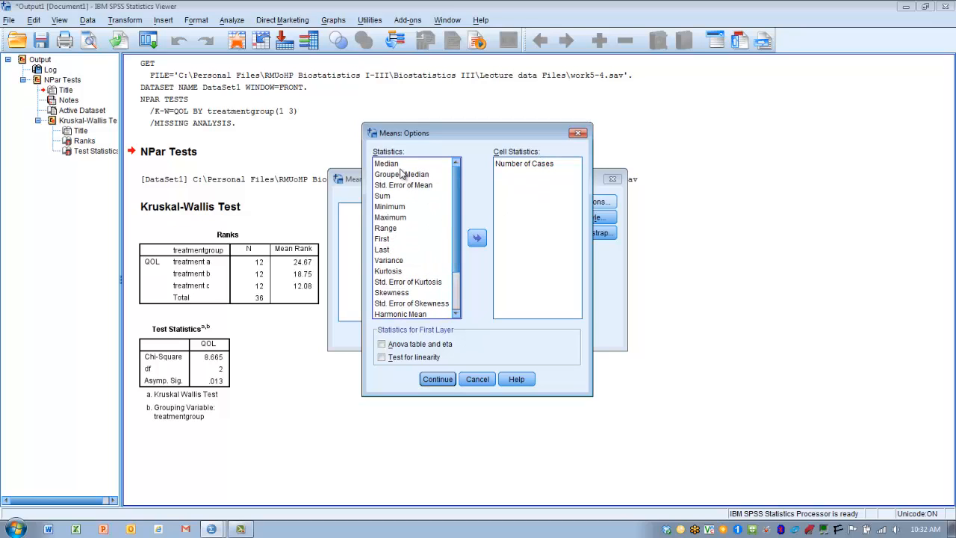
pyautogui.click(385, 163)
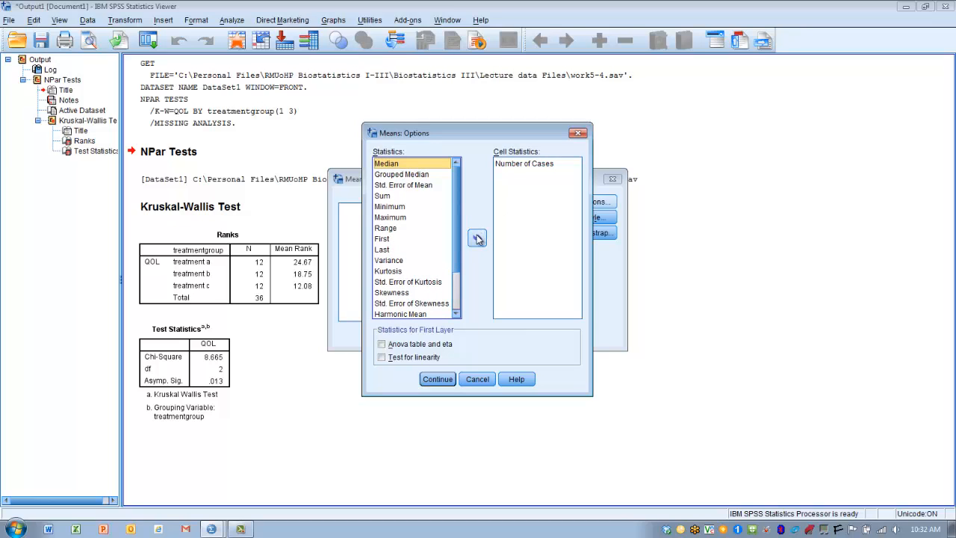
pyautogui.click(478, 237)
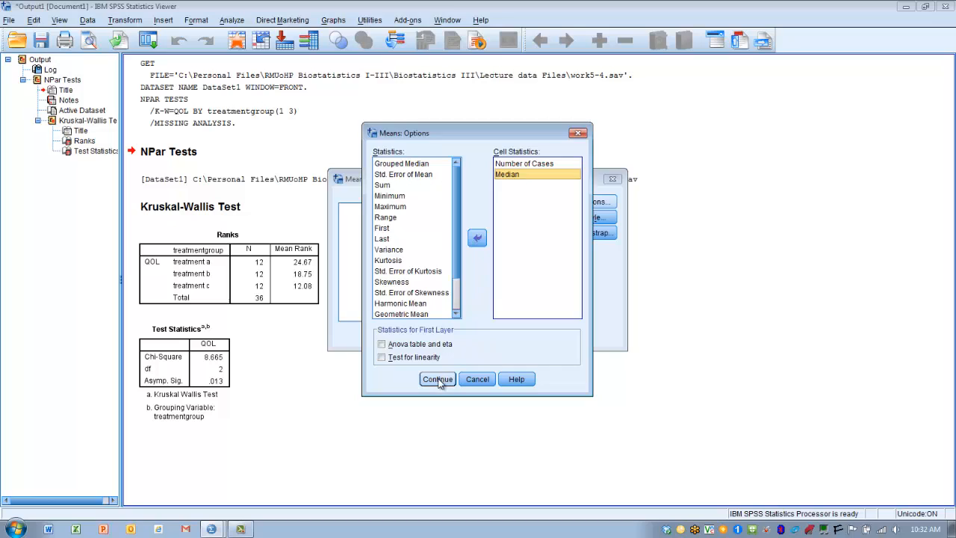
pyautogui.click(436, 380)
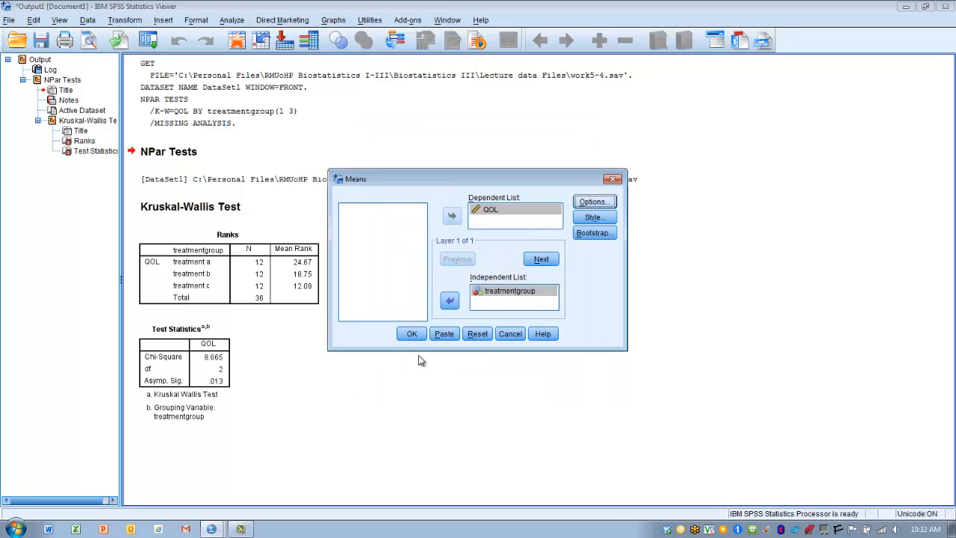
pyautogui.click(413, 333)
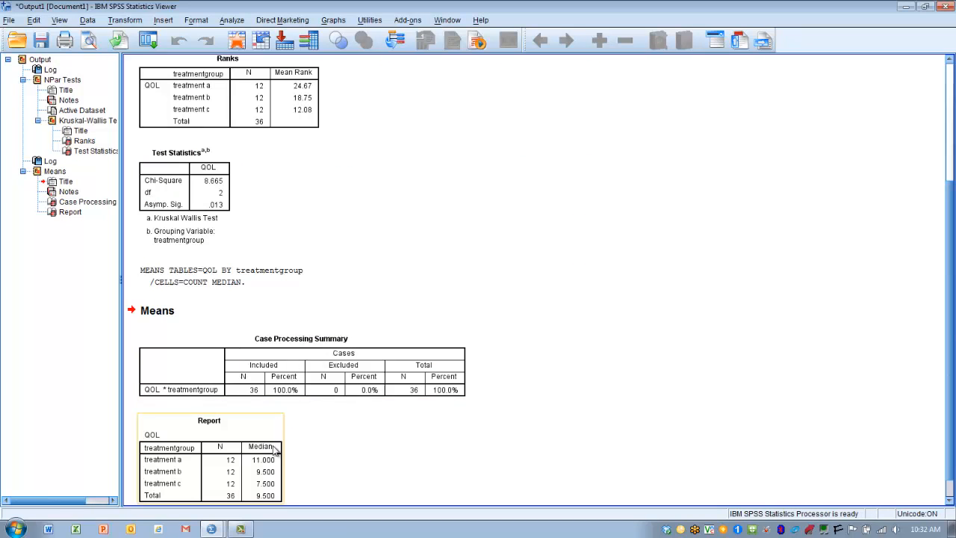
# - Read the group medians 11.000, 9.500, 7.500, then return to the Kruskal-Wallis tables
pyautogui.click(353, 466)
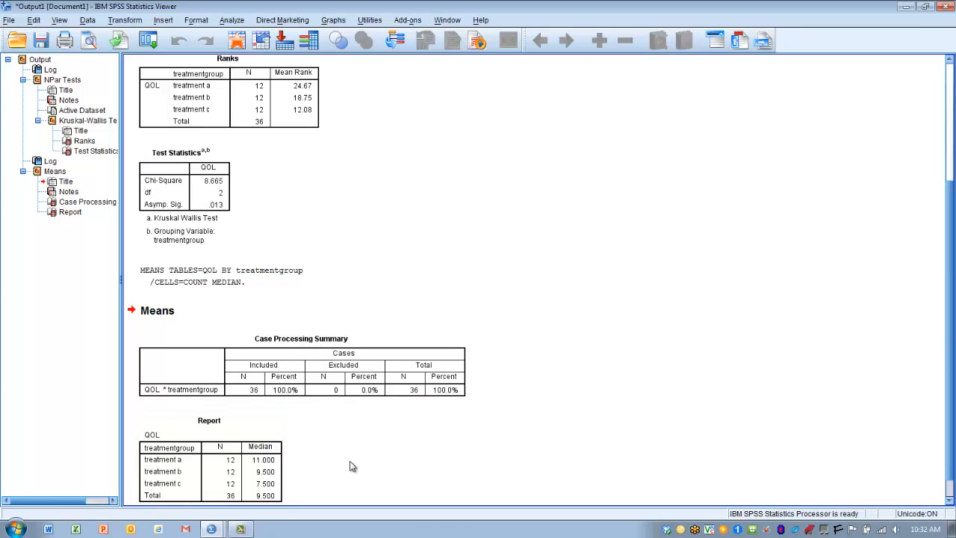
pyautogui.moveTo(926, 238)
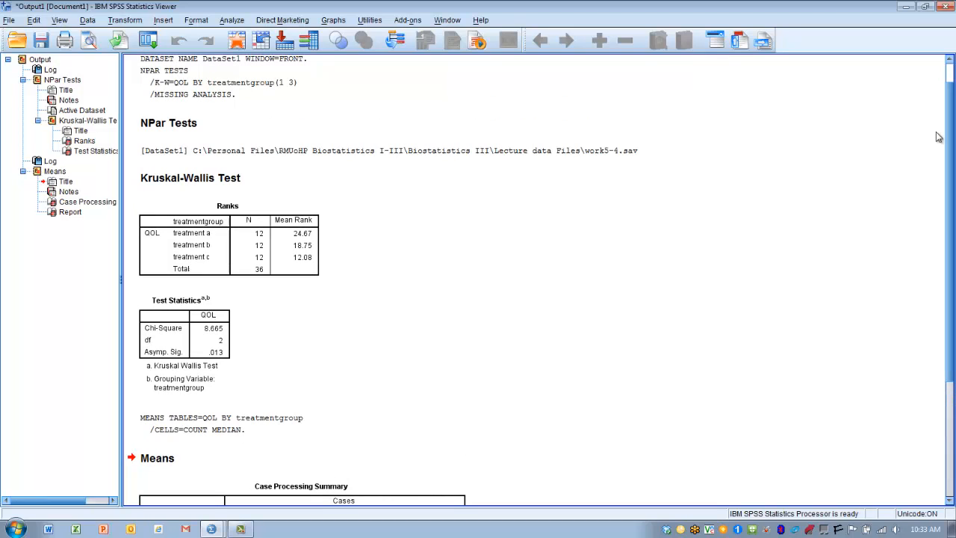
pyautogui.moveTo(400, 278)
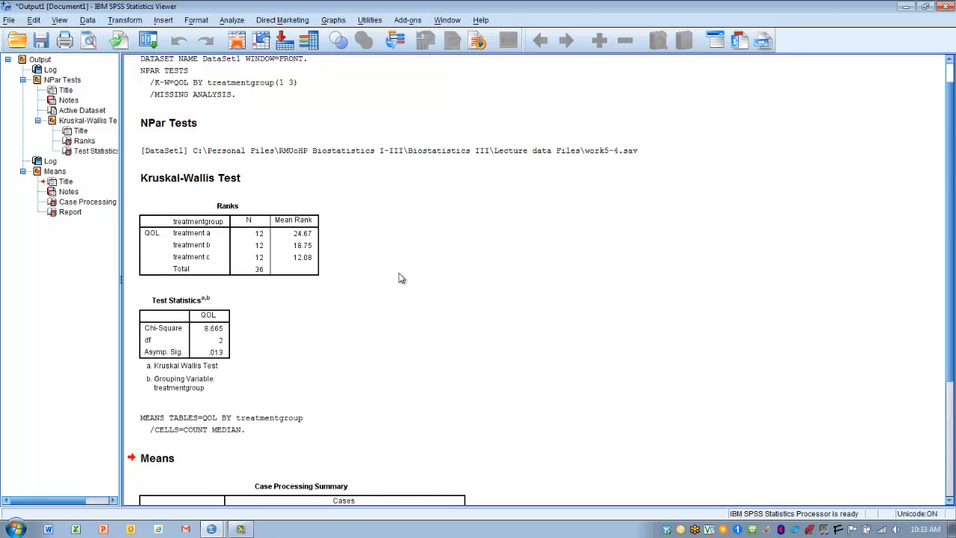
pyautogui.click(172, 329)
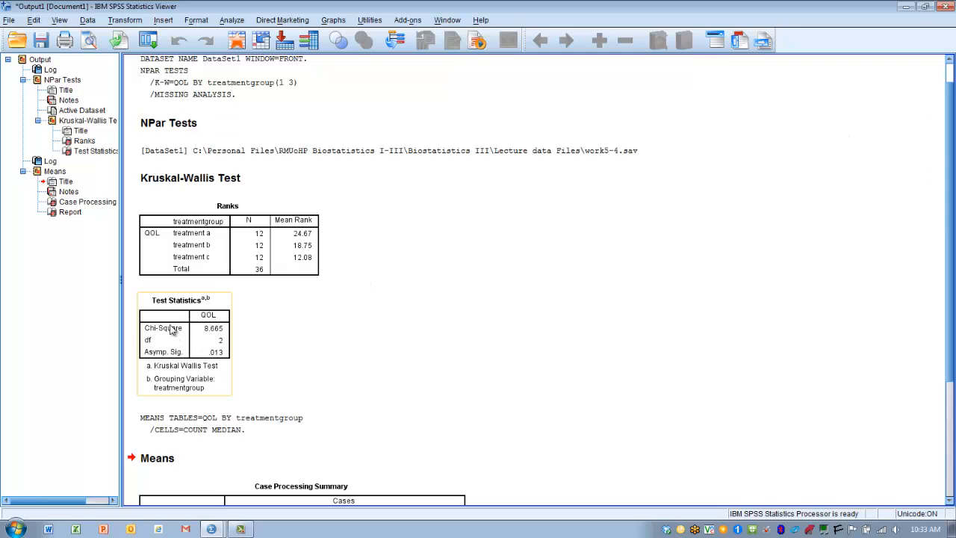
pyautogui.moveTo(185, 338)
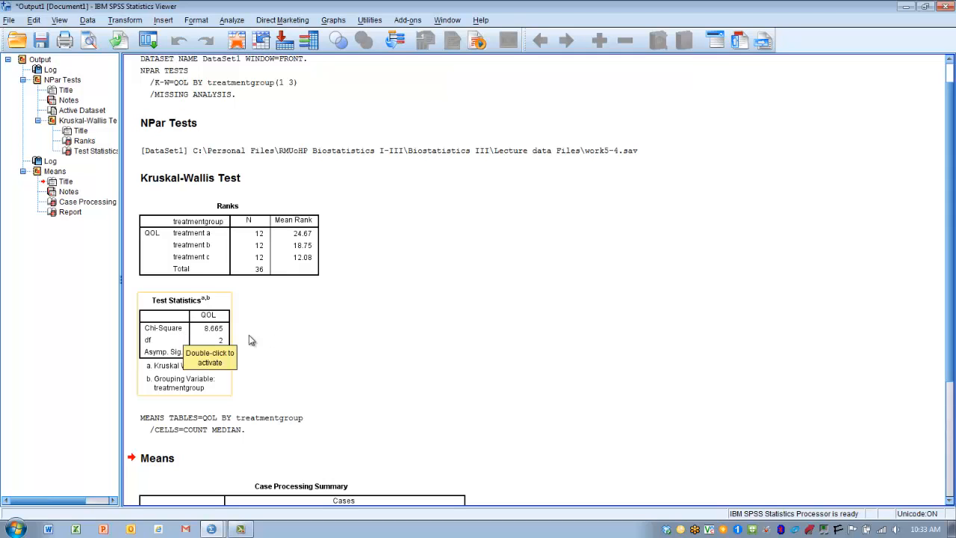
pyautogui.moveTo(307, 341)
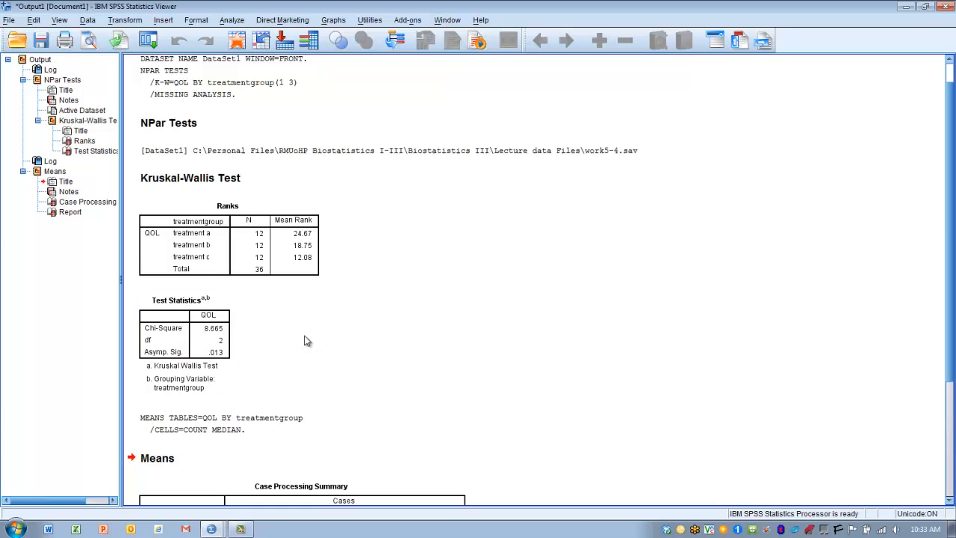
pyautogui.moveTo(287, 338)
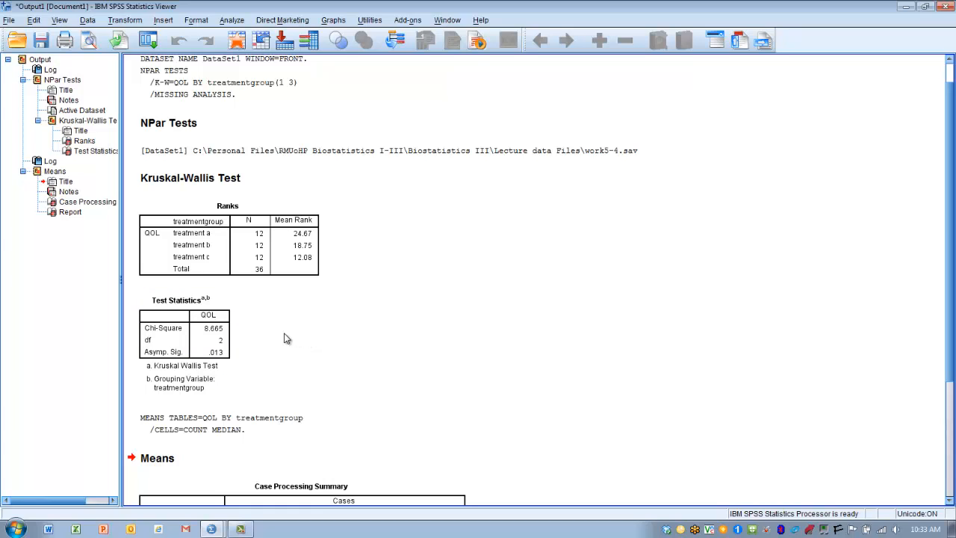
pyautogui.moveTo(270, 334)
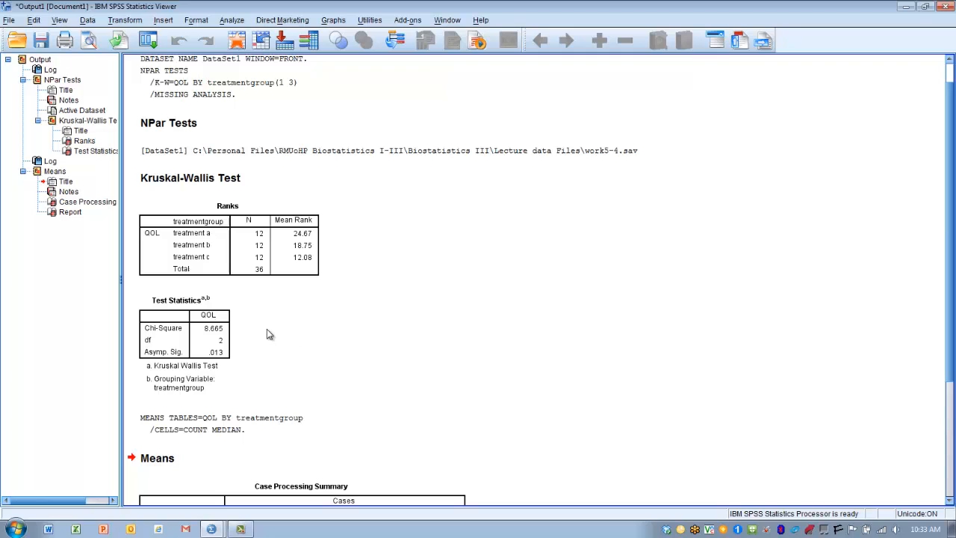
pyautogui.click(213, 351)
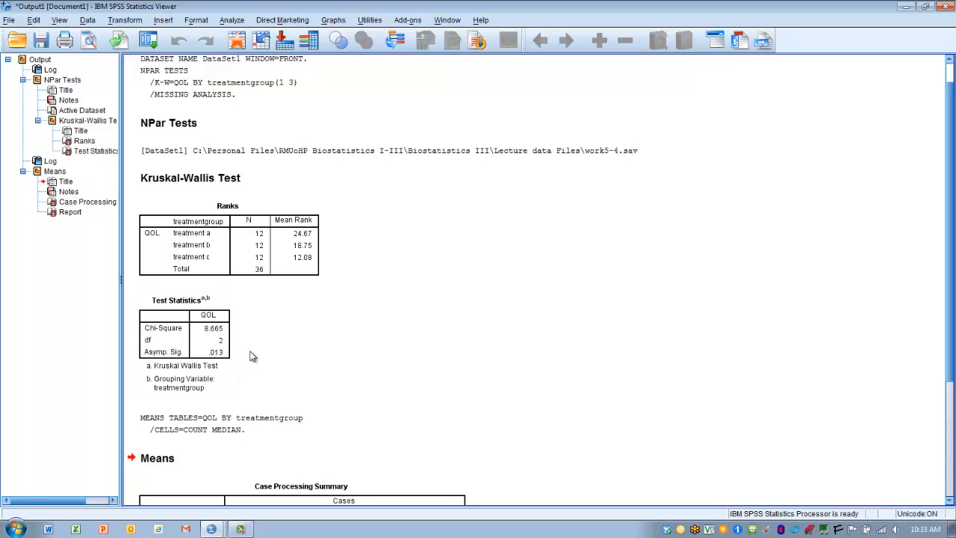
pyautogui.moveTo(261, 352)
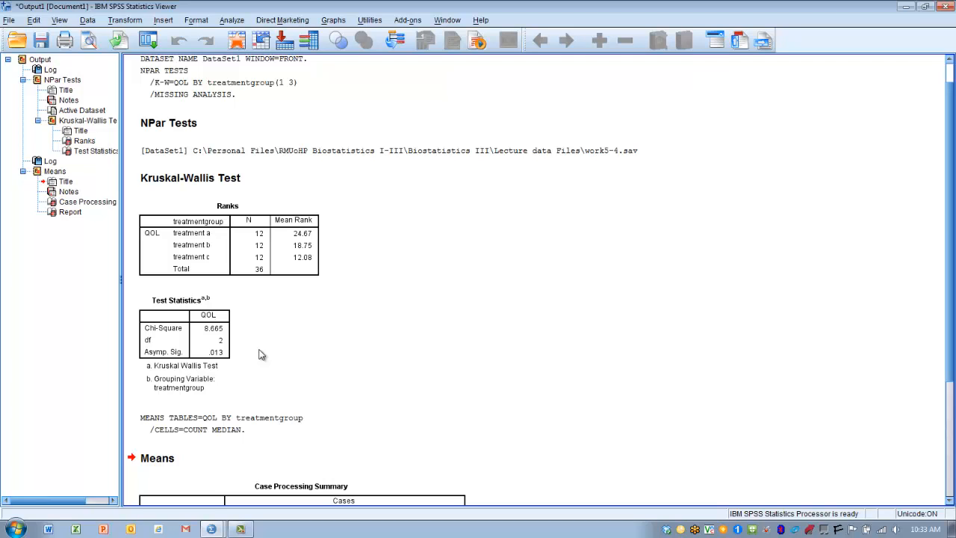
pyautogui.moveTo(940, 498)
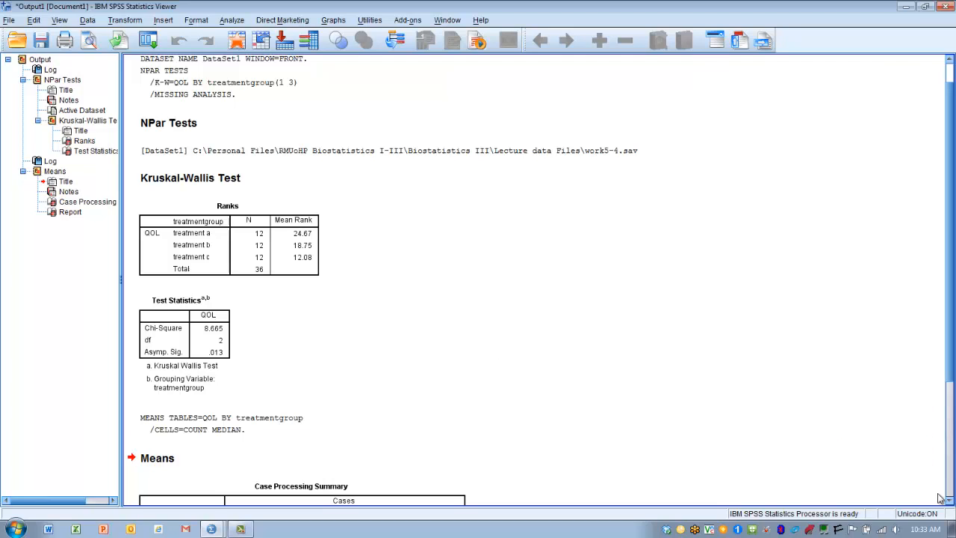
pyautogui.scroll(-3)
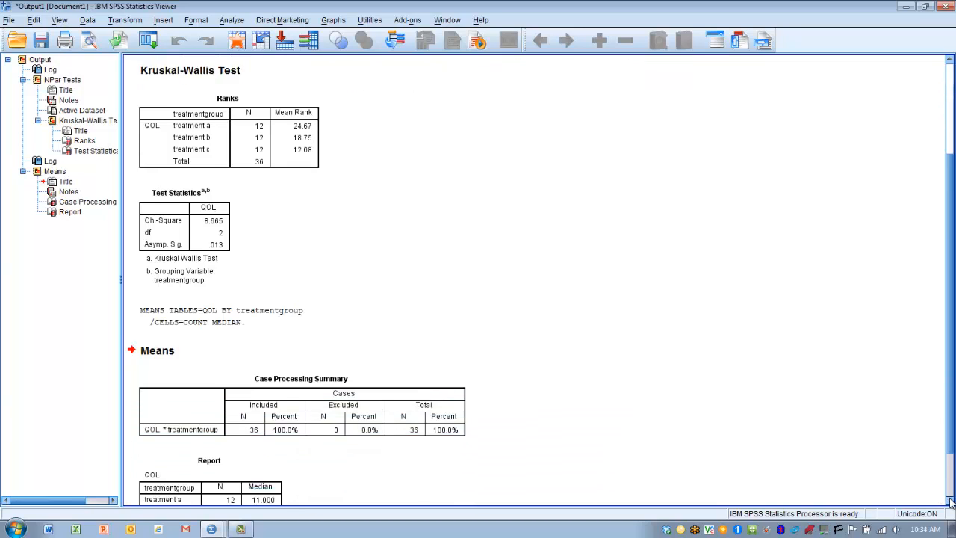
pyautogui.scroll(-3)
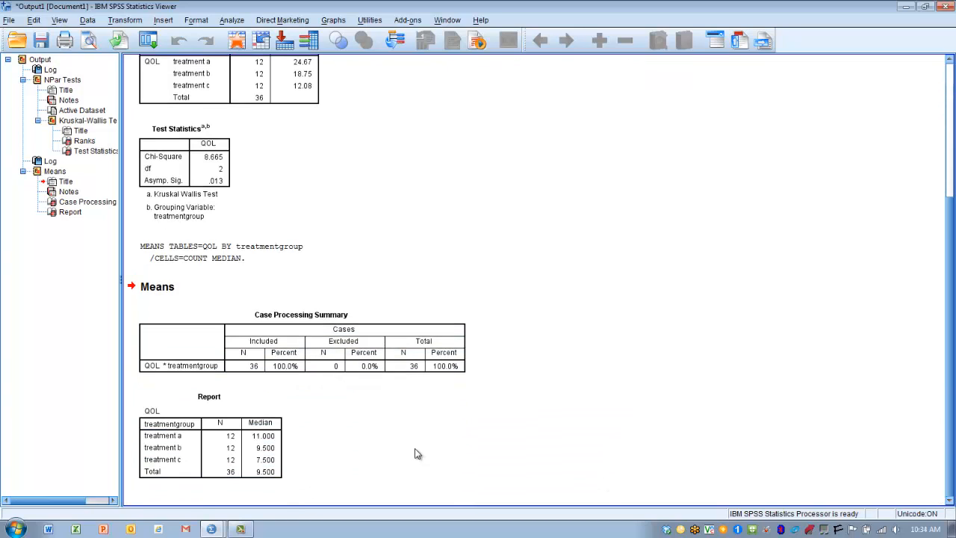
pyautogui.click(257, 436)
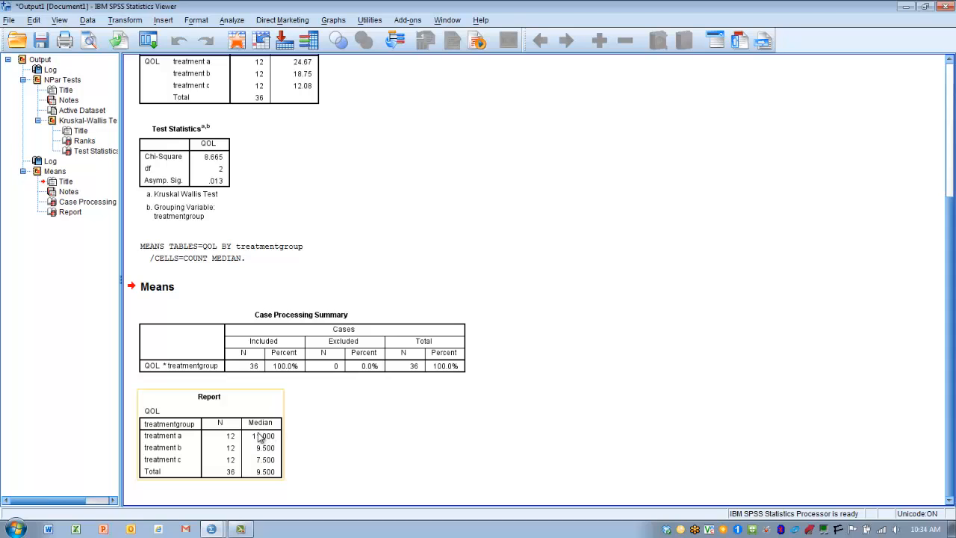
pyautogui.moveTo(277, 441)
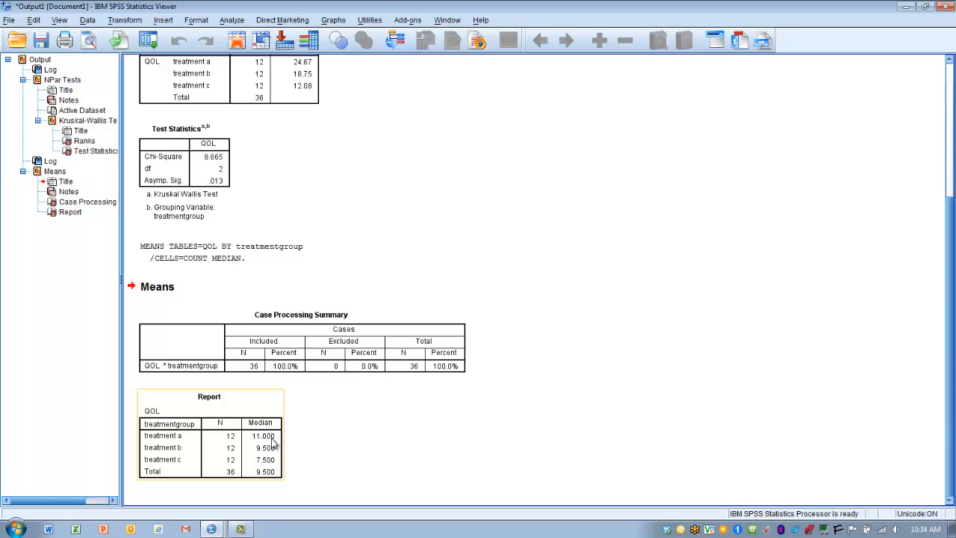
pyautogui.moveTo(268, 452)
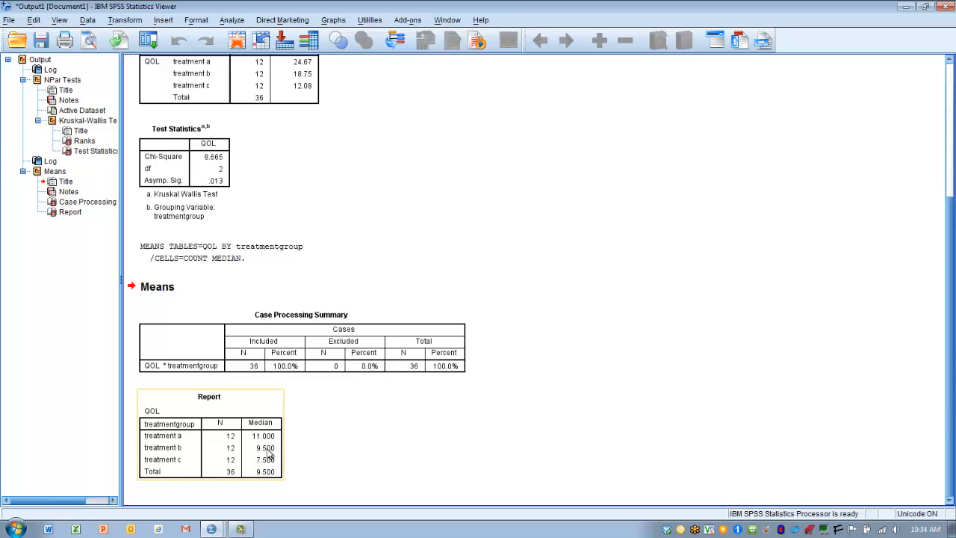
pyautogui.moveTo(276, 463)
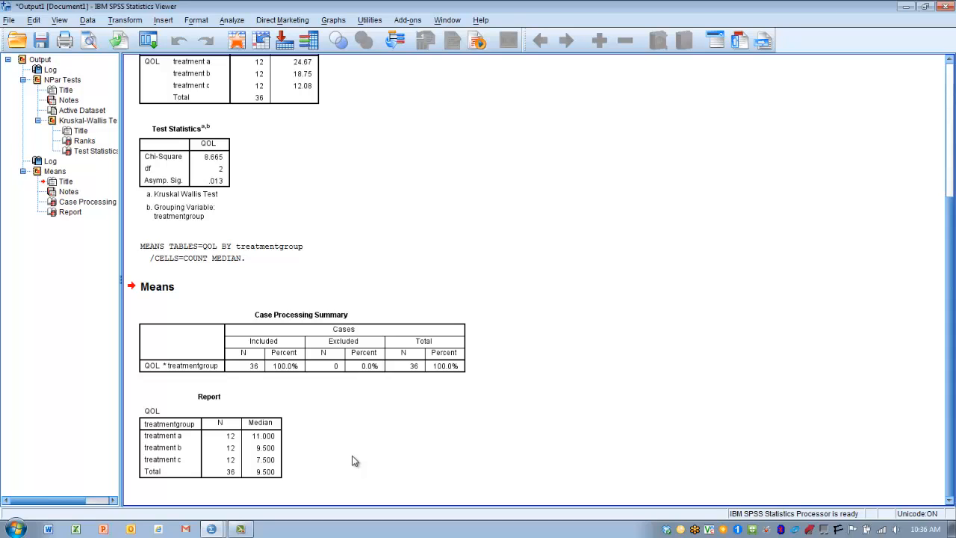
pyautogui.moveTo(251, 278)
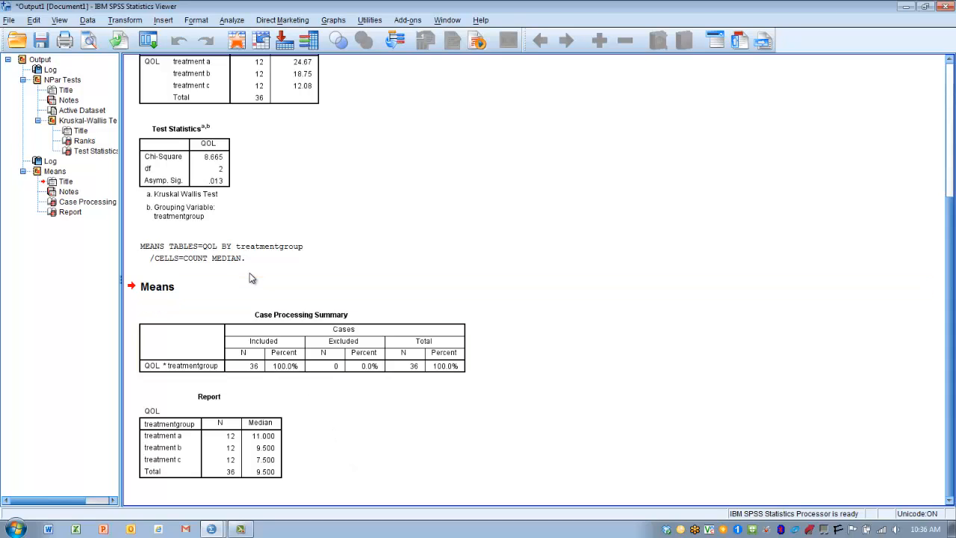
pyautogui.click(209, 157)
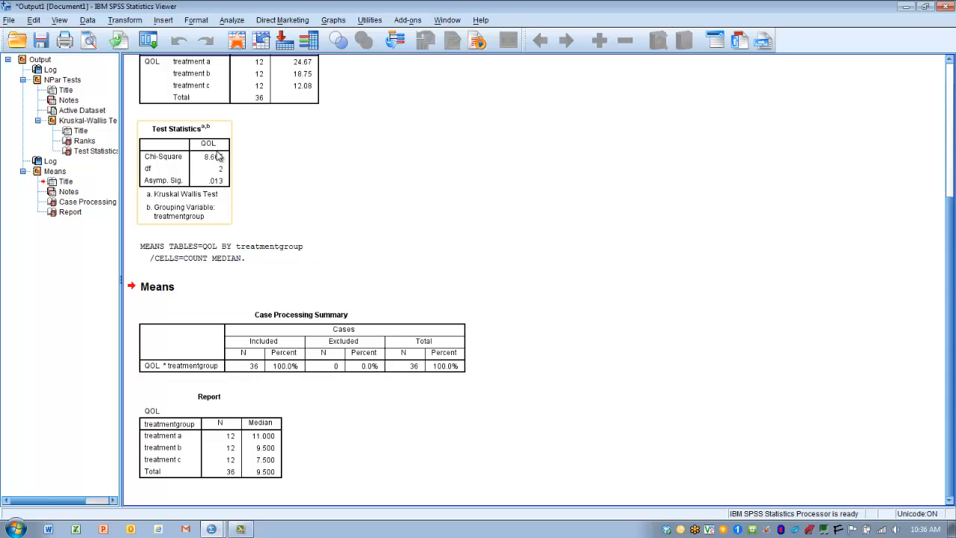